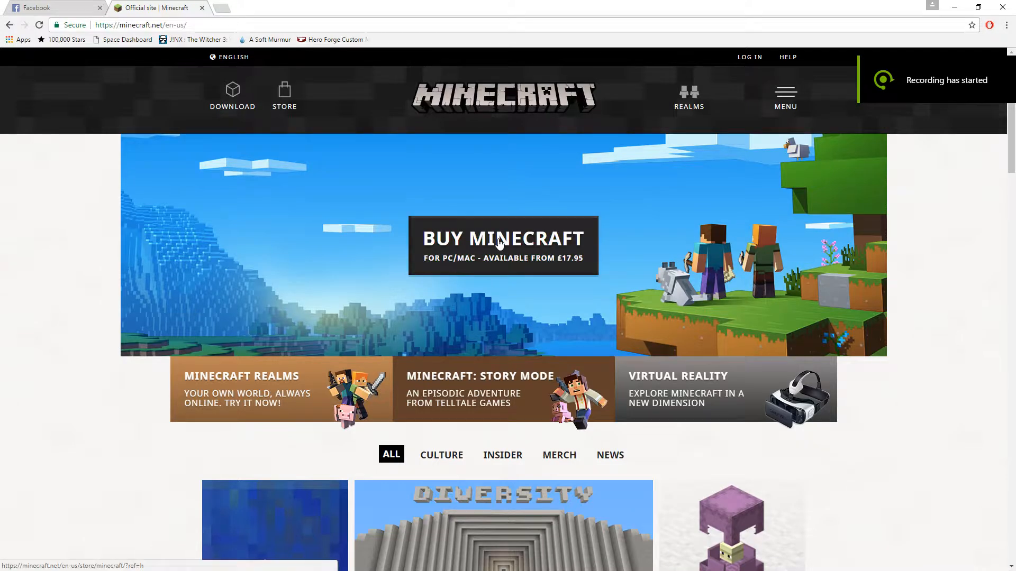
pyautogui.moveTo(497, 199)
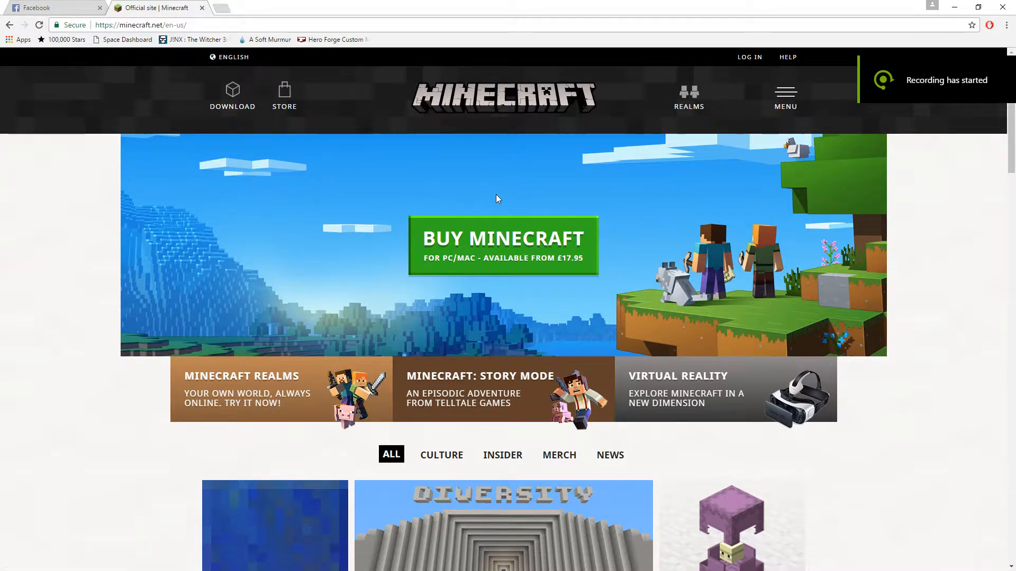
pyautogui.moveTo(416, 4)
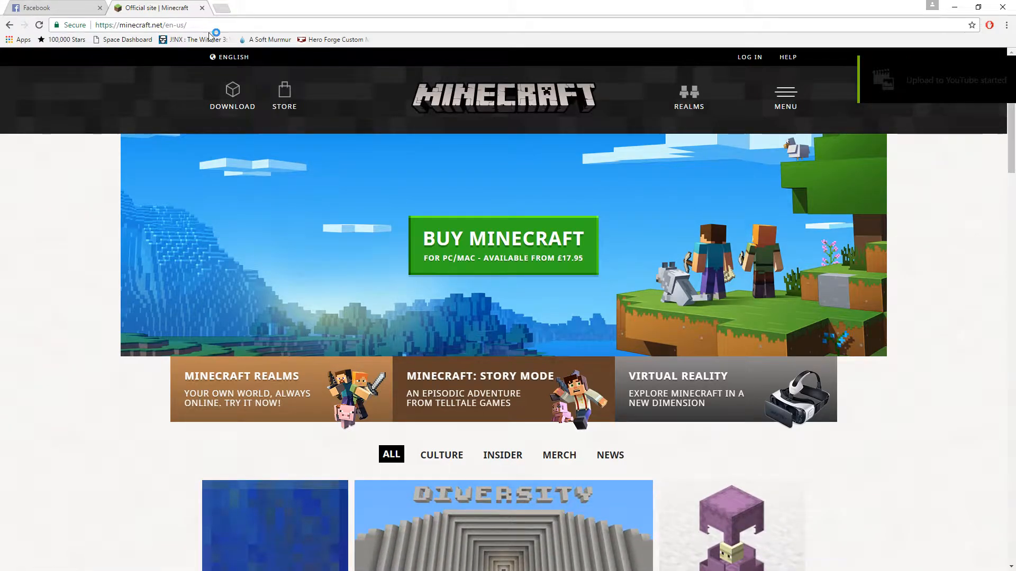
pyautogui.moveTo(503, 257)
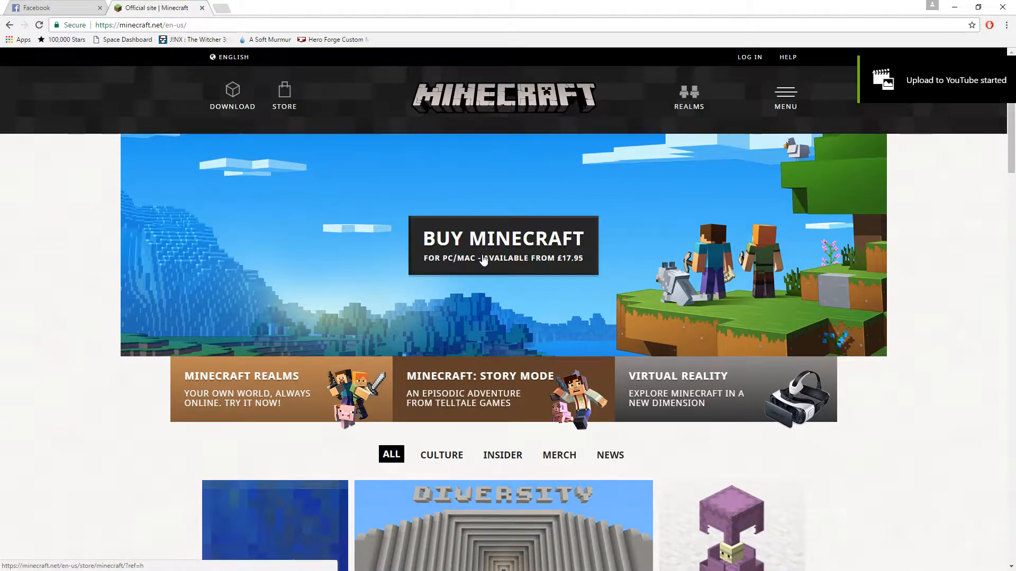
pyautogui.moveTo(513, 238)
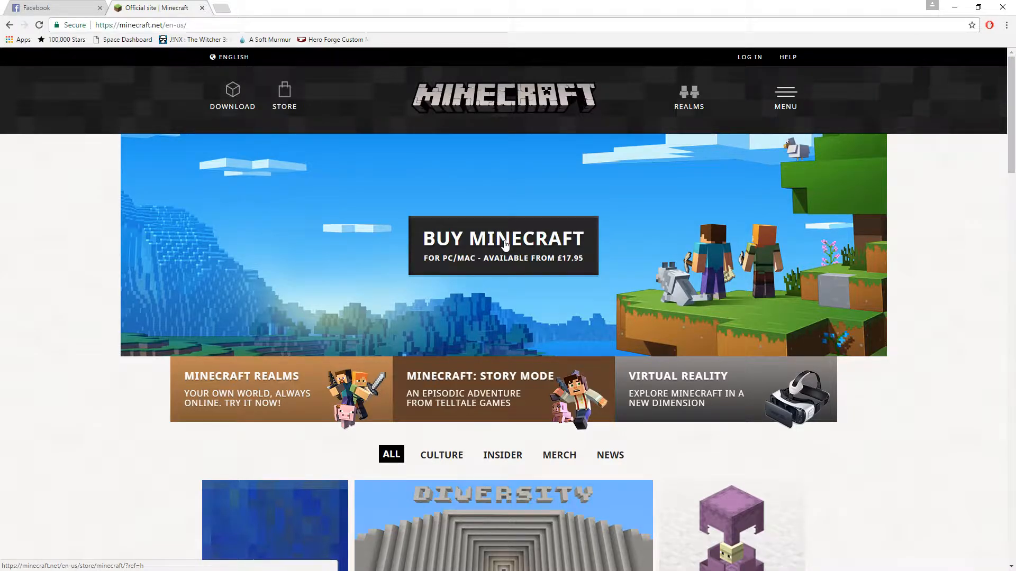
# - Open the Mojang registration form via Buy Minecraft and type 'theonlypro' as the email
pyautogui.click(503, 238)
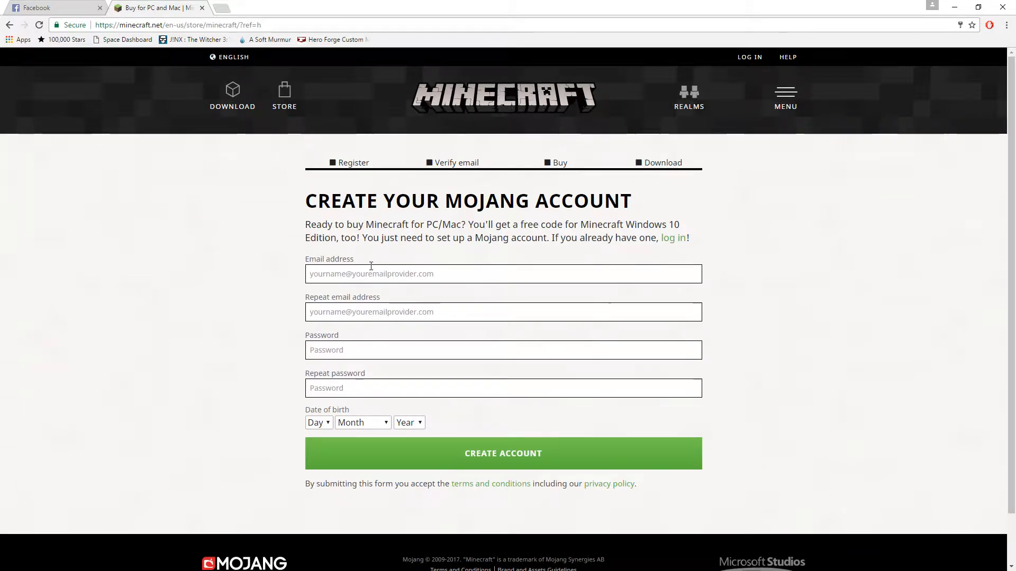
pyautogui.click(503, 274)
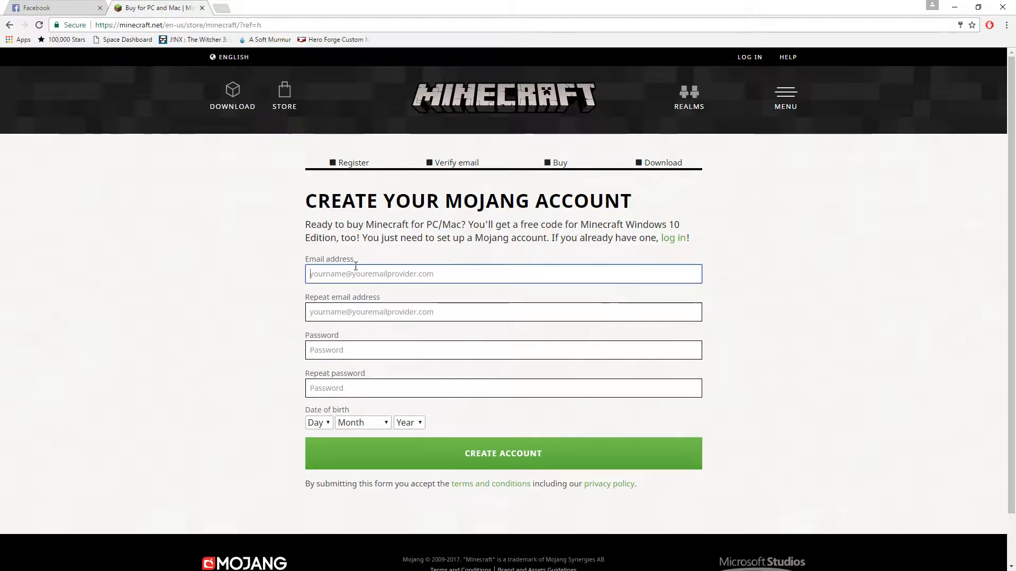
pyautogui.write('theonly')
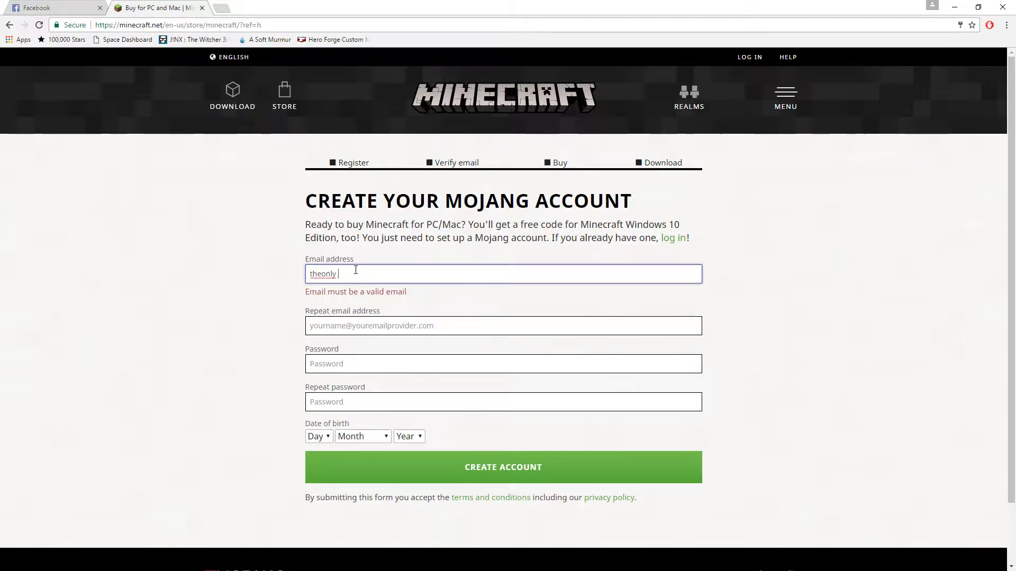
pyautogui.write('pro')
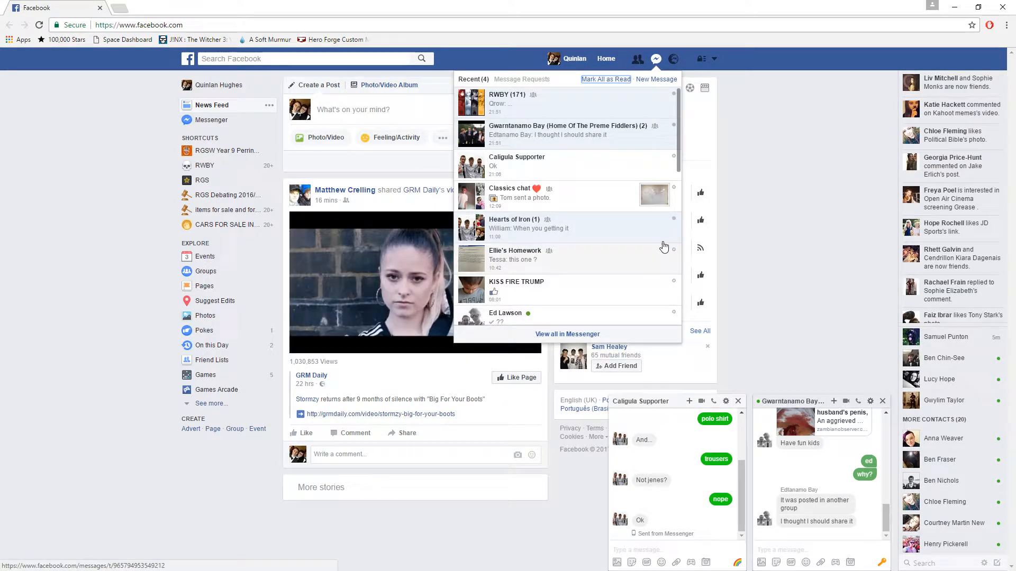
# - Restore the Facebook browser window down and bring the Minecraft game window forward
pyautogui.click(970, 7)
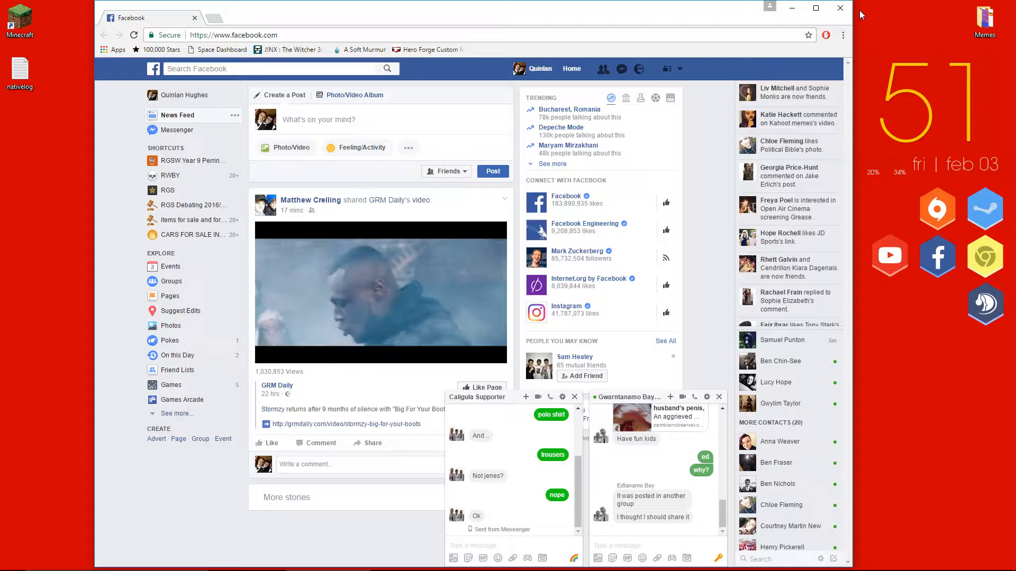
pyautogui.click(840, 8)
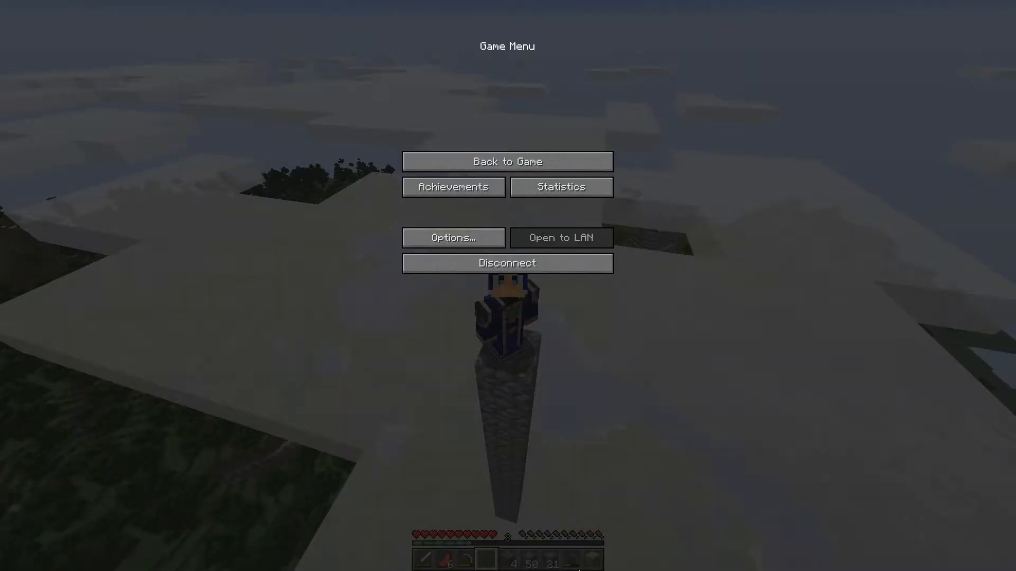
# - Resume Minecraft, look around from the stone pillar, then leave the game for TeamSpeak 3
pyautogui.click(507, 161)
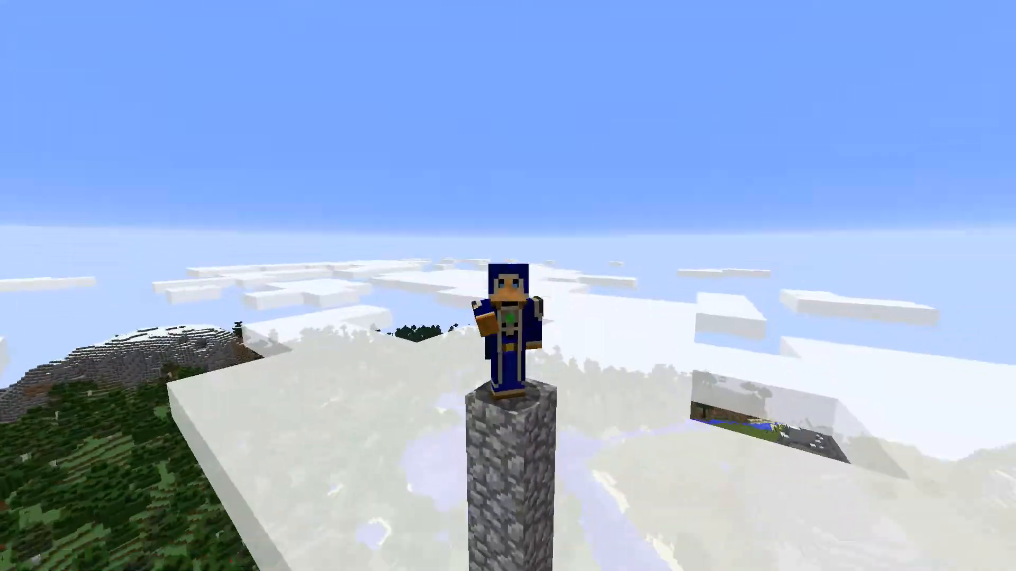
pyautogui.moveTo(508, 286)
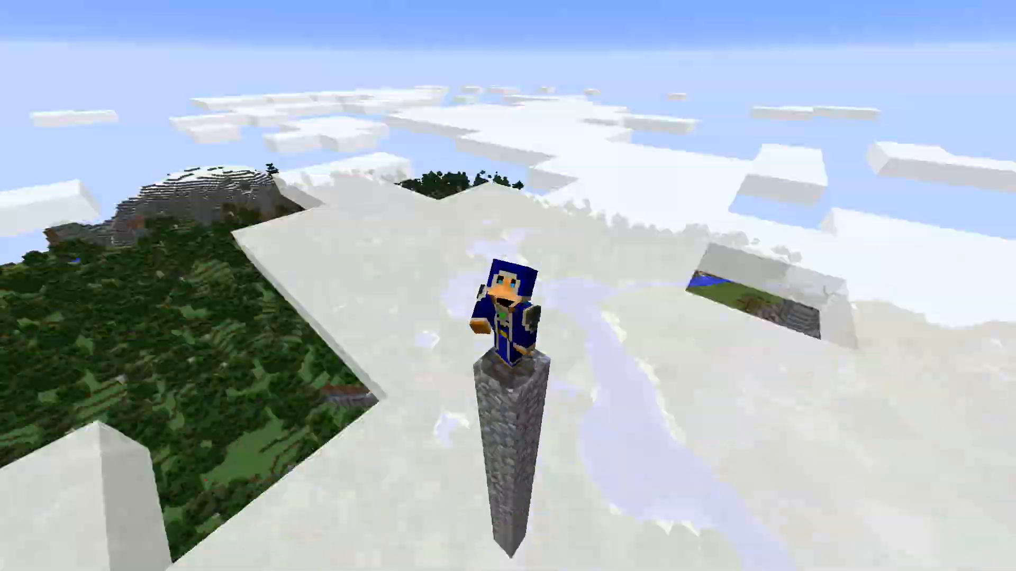
pyautogui.moveTo(508, 286)
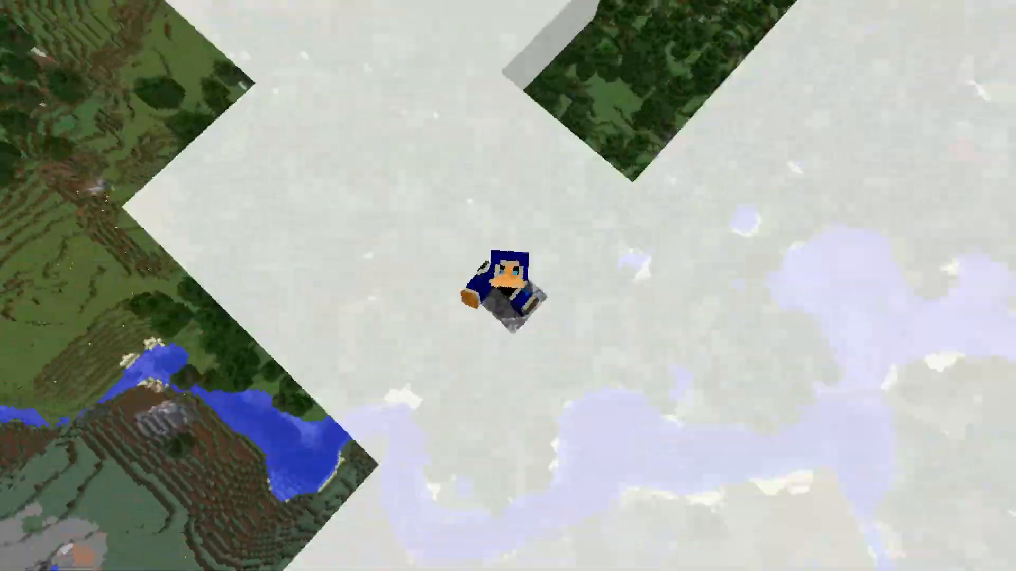
pyautogui.moveTo(508, 286)
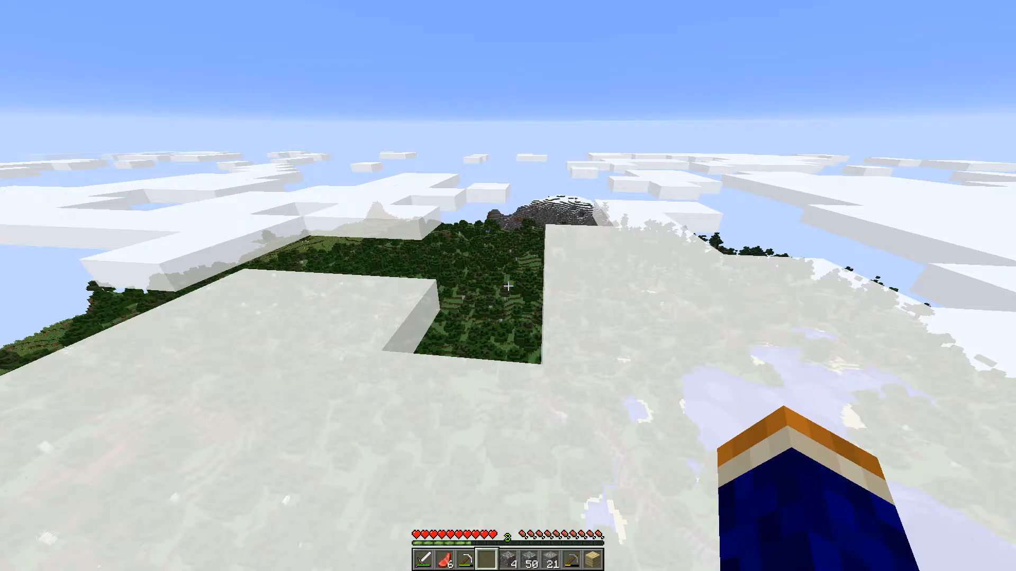
pyautogui.press('Escape')
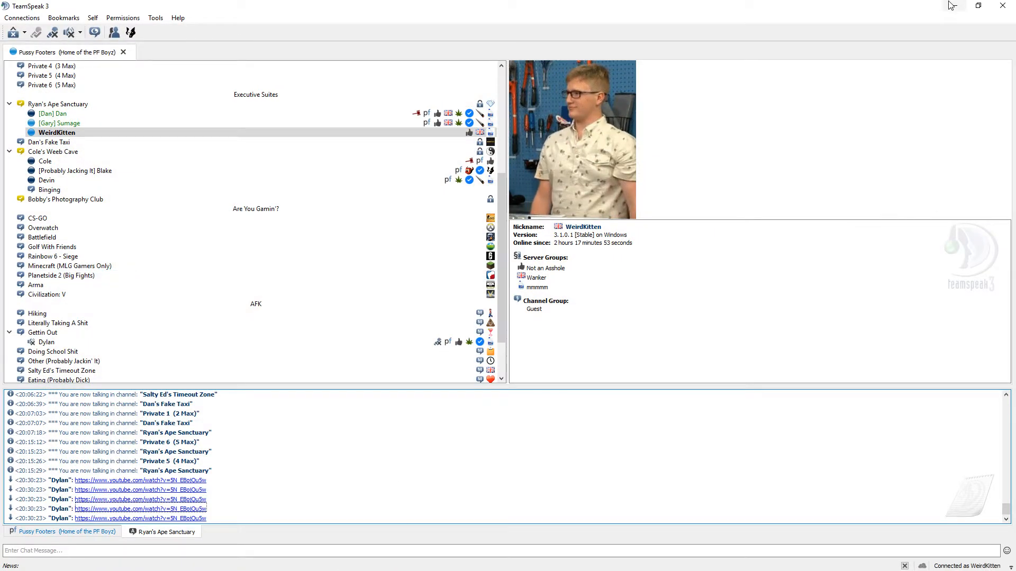
# - Minimise TeamSpeak 3 and run a Google search for 'scrolls' in Chrome
pyautogui.click(298, 561)
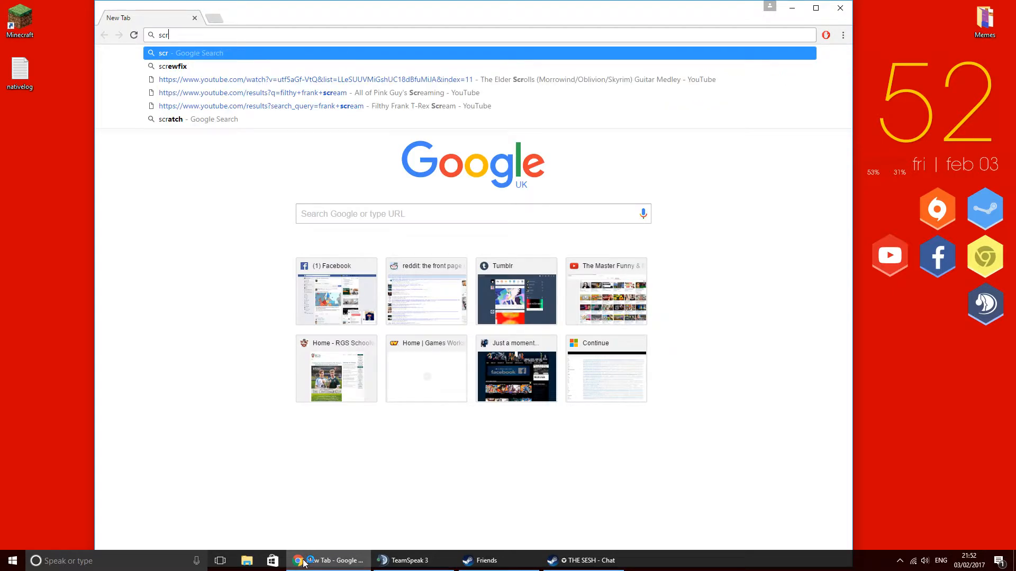
pyautogui.write('olls')
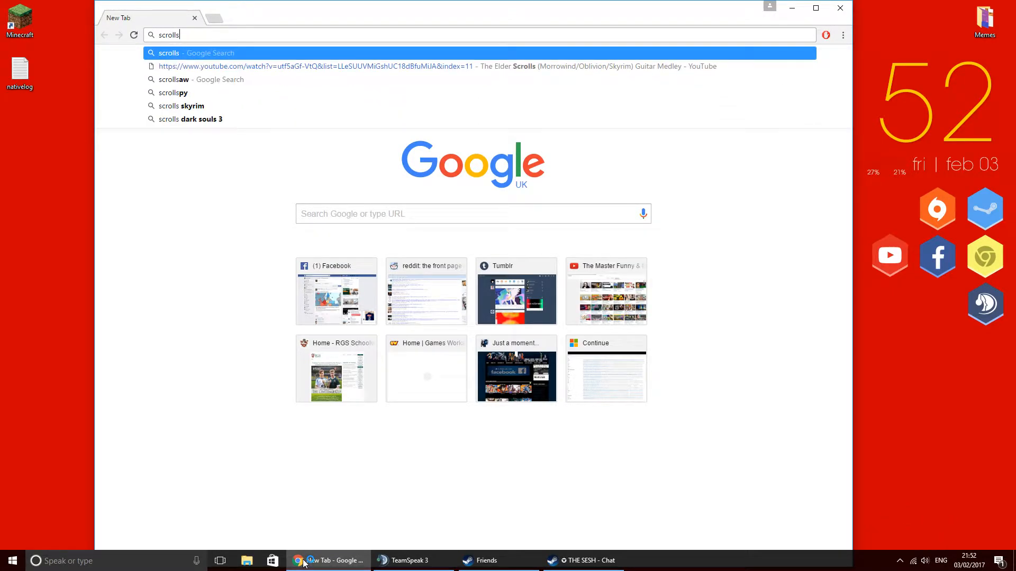
pyautogui.press('Return')
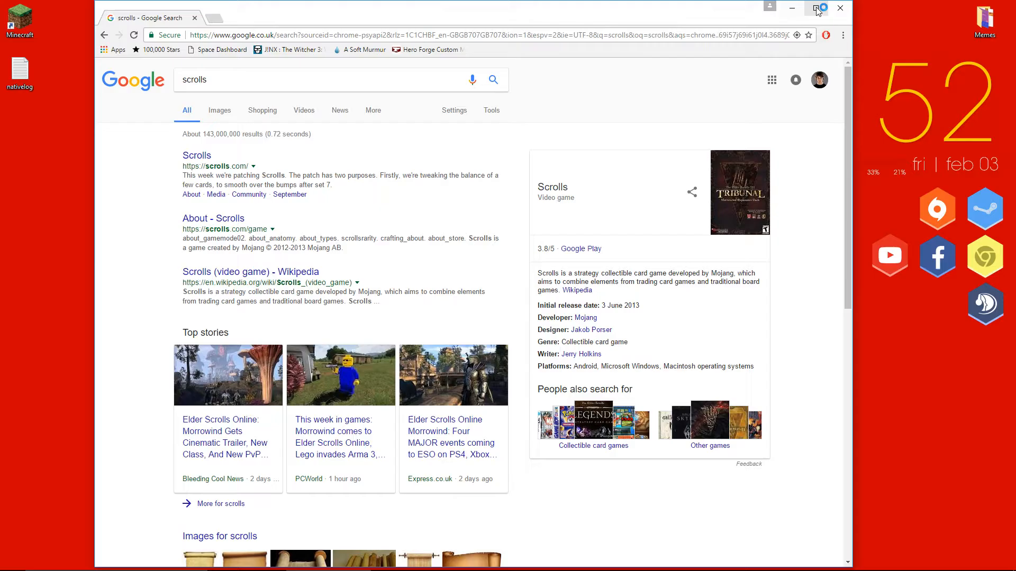
# - Maximise Chrome on scrolls.com and download Scrolls-Installer.msi via Try Scrolls
pyautogui.click(196, 155)
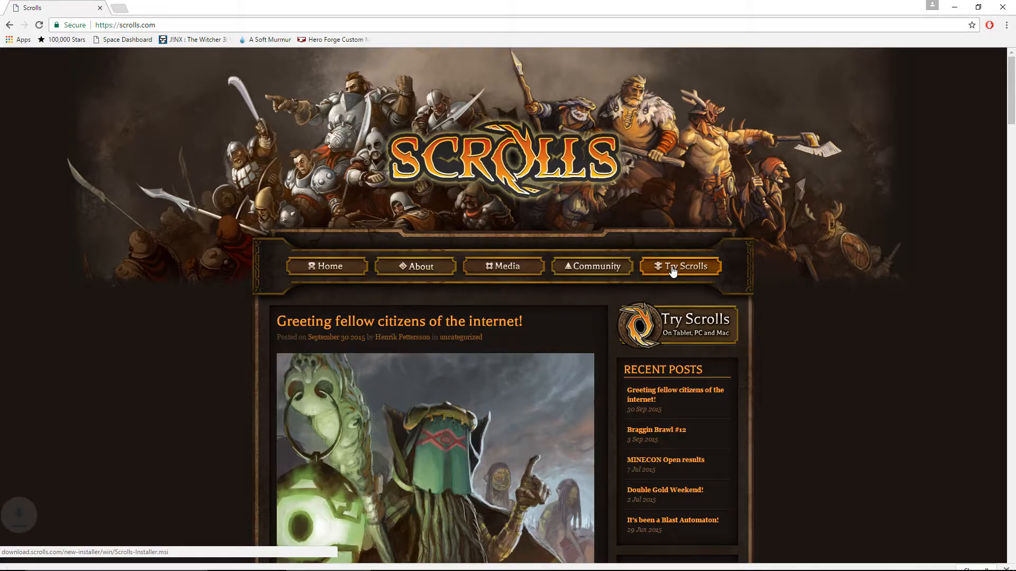
pyautogui.click(681, 266)
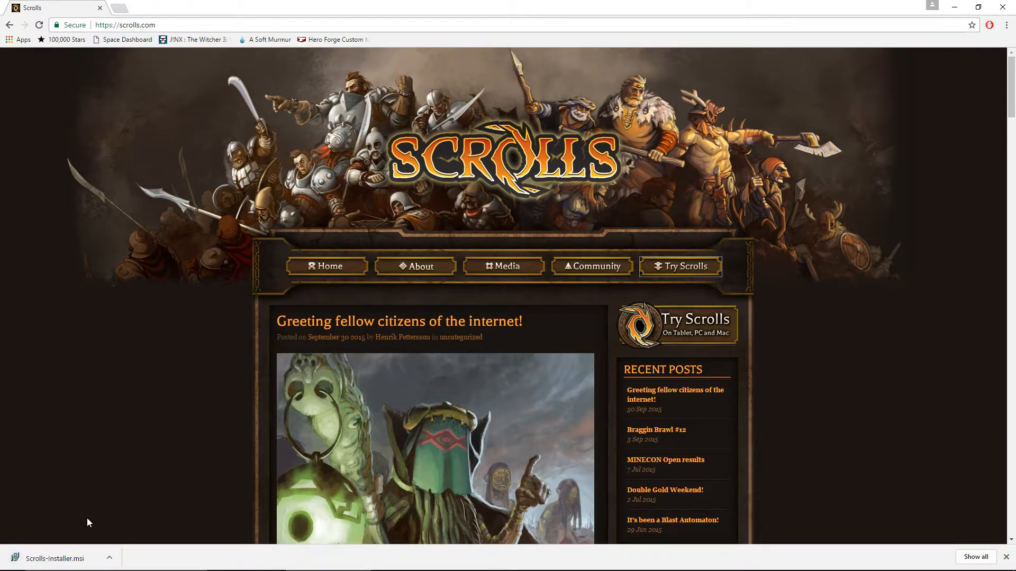
pyautogui.moveTo(142, 263)
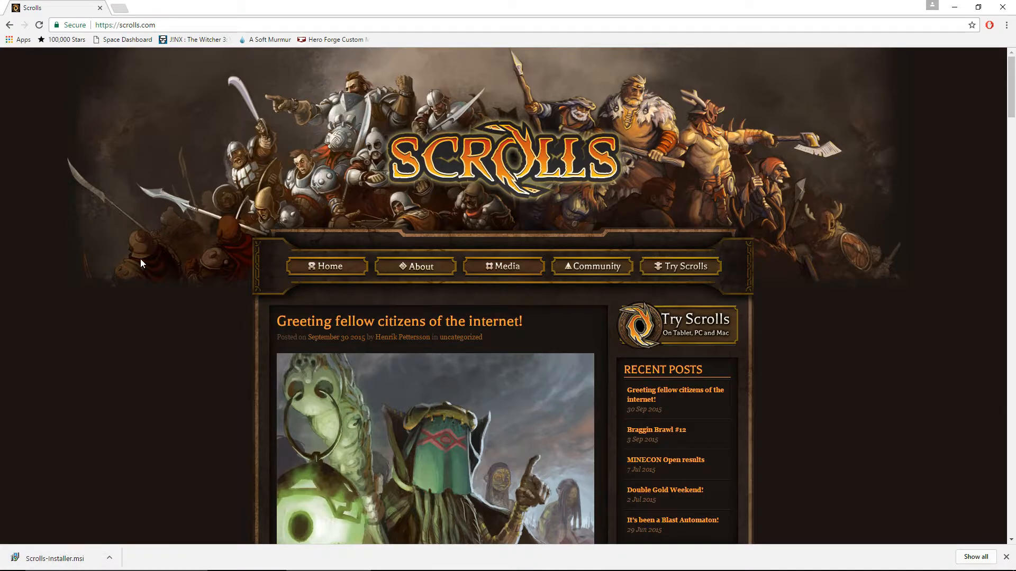
pyautogui.scroll(-3)
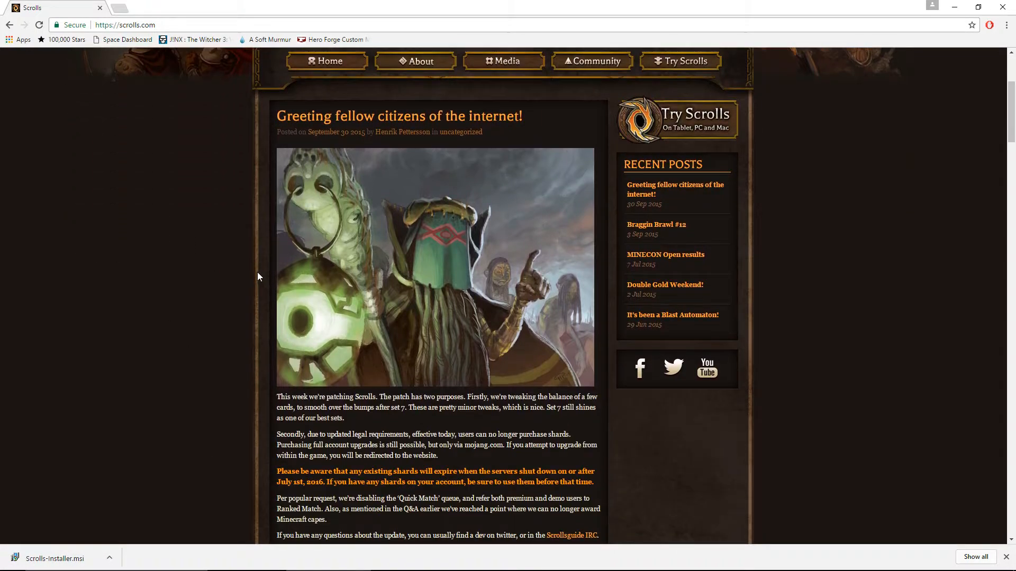
pyautogui.scroll(3)
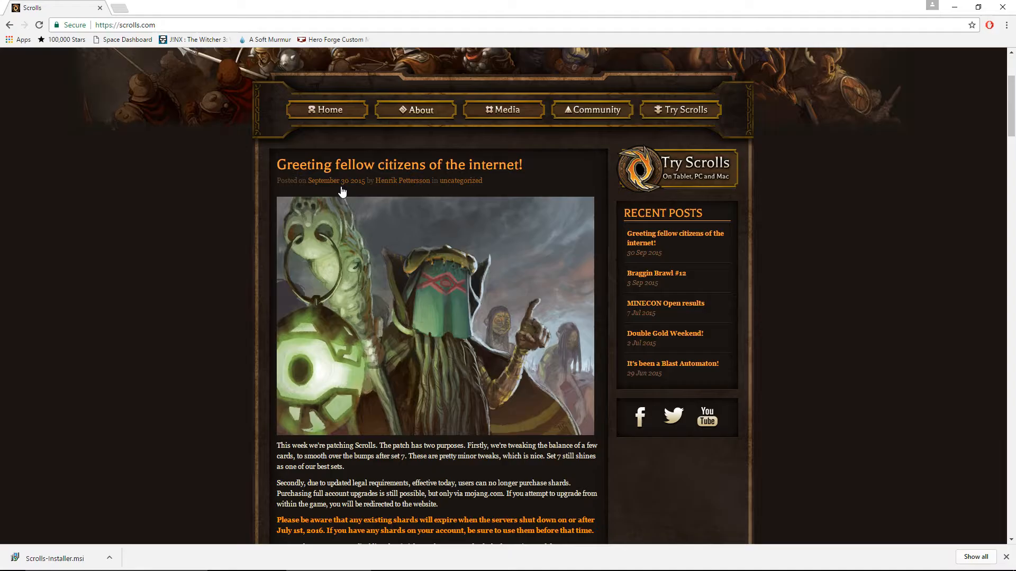
pyautogui.scroll(3)
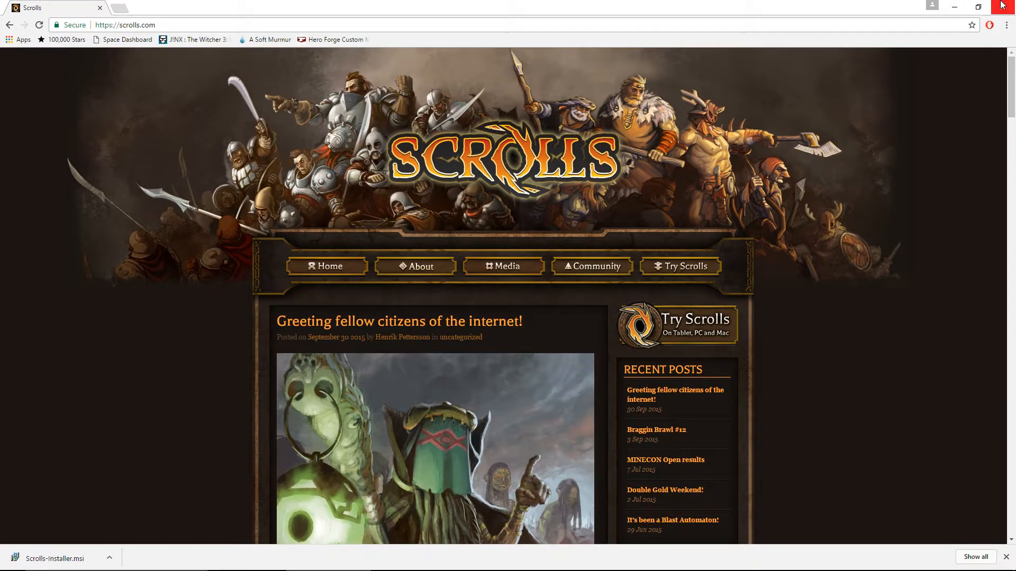
# - Close Chrome, delete the nativelog file, then empty and close the Recycle Bin
pyautogui.click(1004, 6)
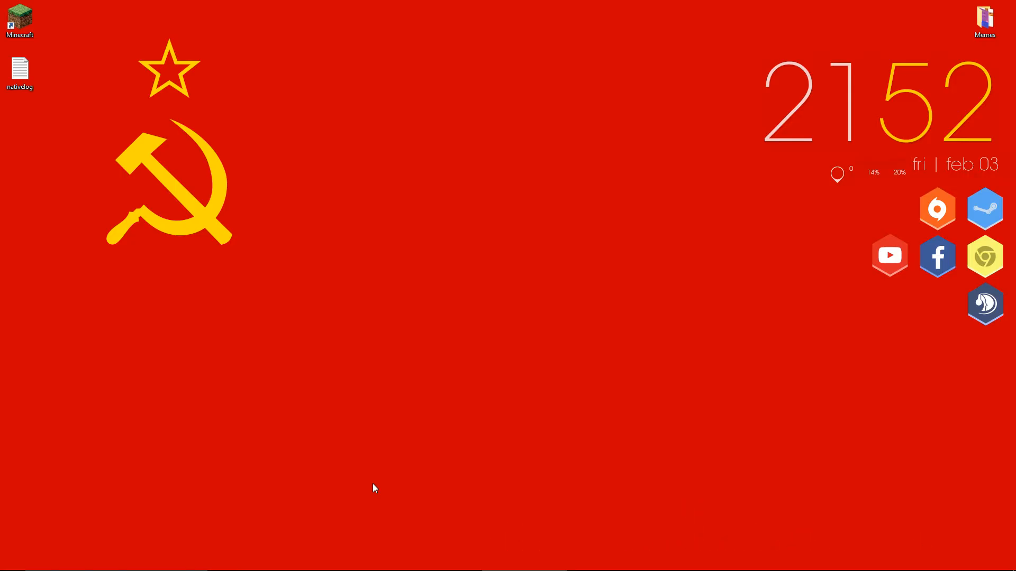
pyautogui.moveTo(673, 78)
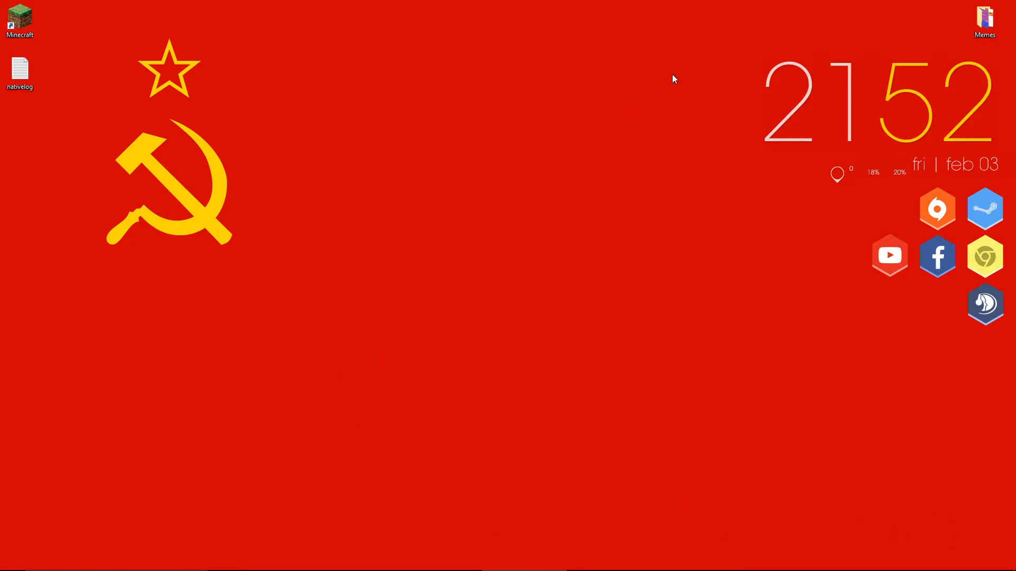
pyautogui.moveTo(86, 101)
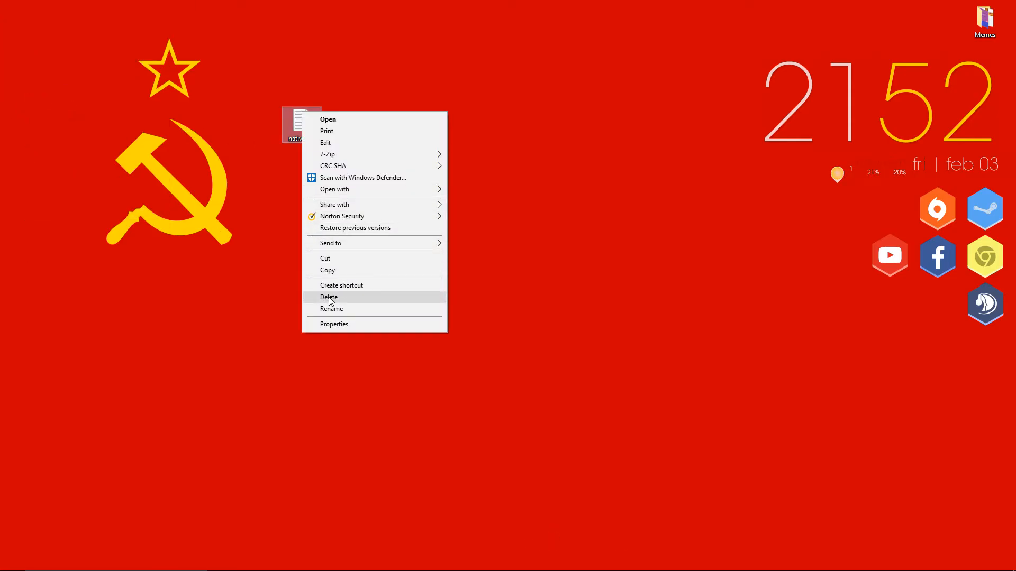
pyautogui.click(329, 297)
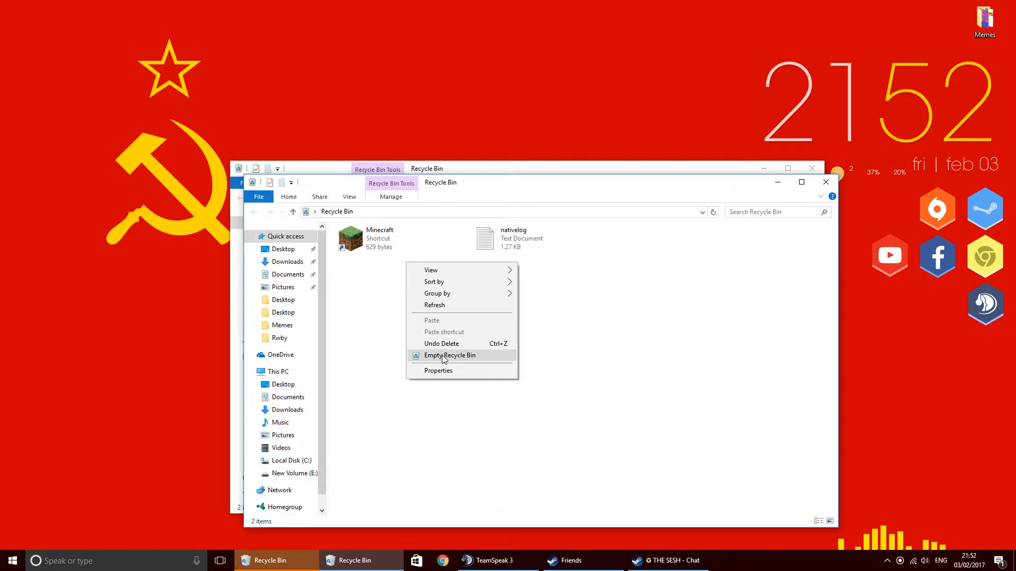
pyautogui.click(449, 355)
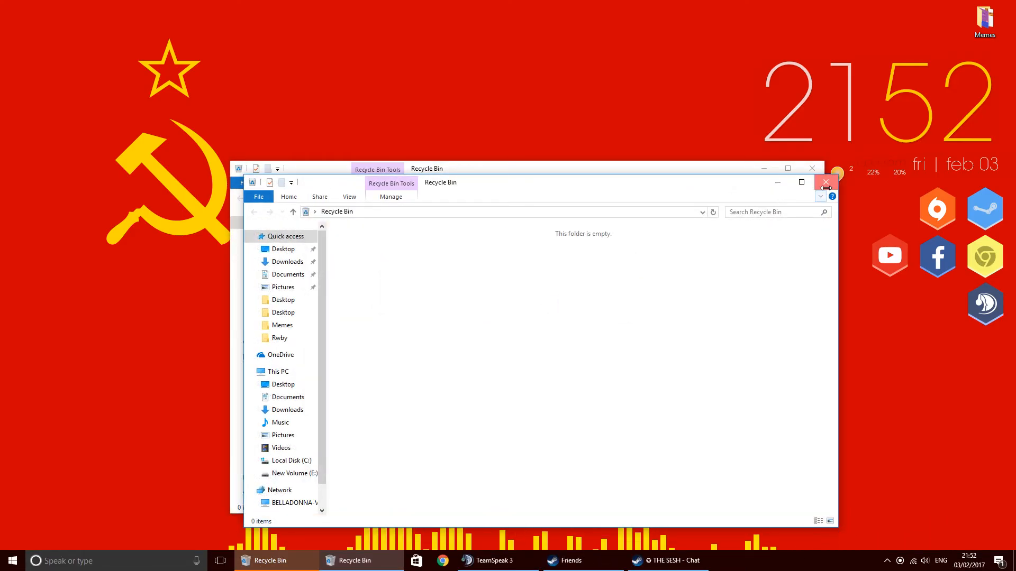
pyautogui.click(825, 182)
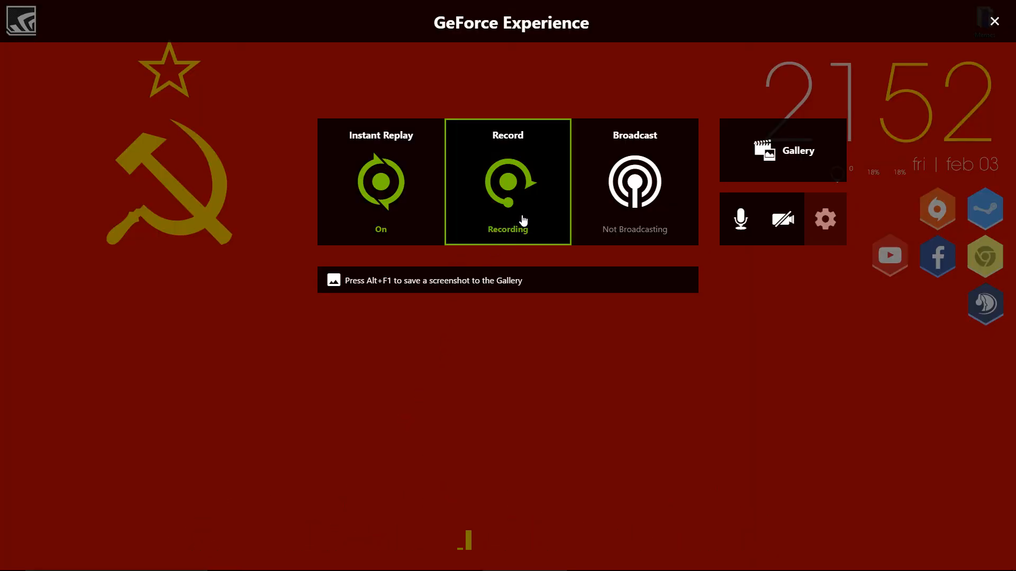
pyautogui.moveTo(544, 191)
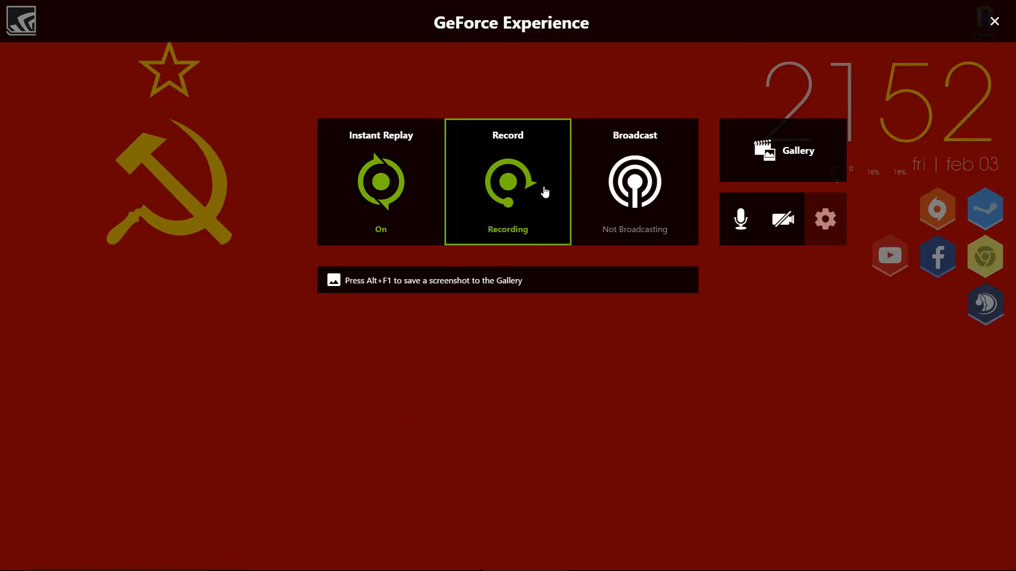